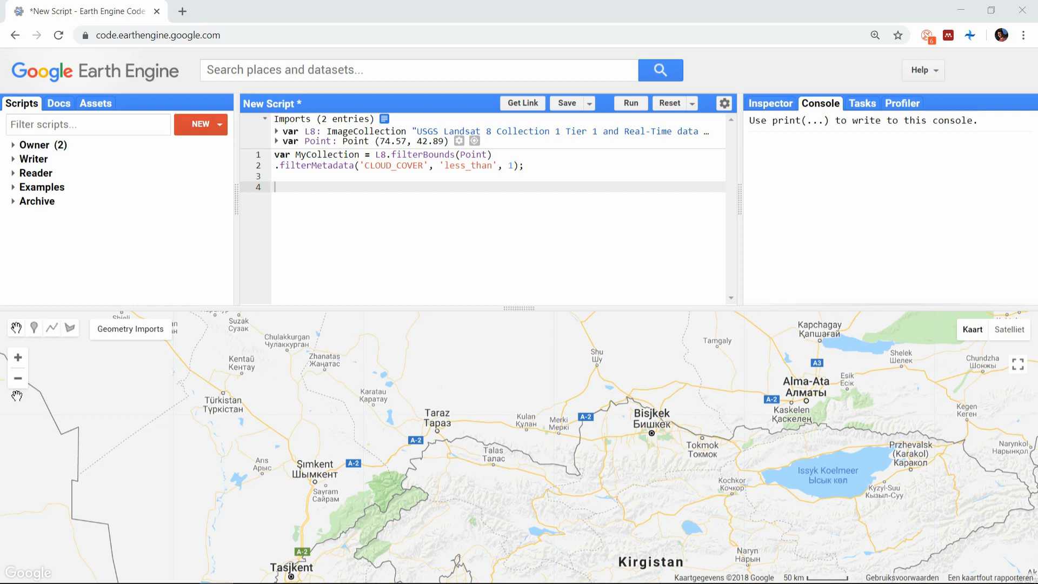
Declare function CalculateNDVI(image){ } with an empty body on line 4, below the filtered collection
{"action": "type", "text": "function Calcula"}
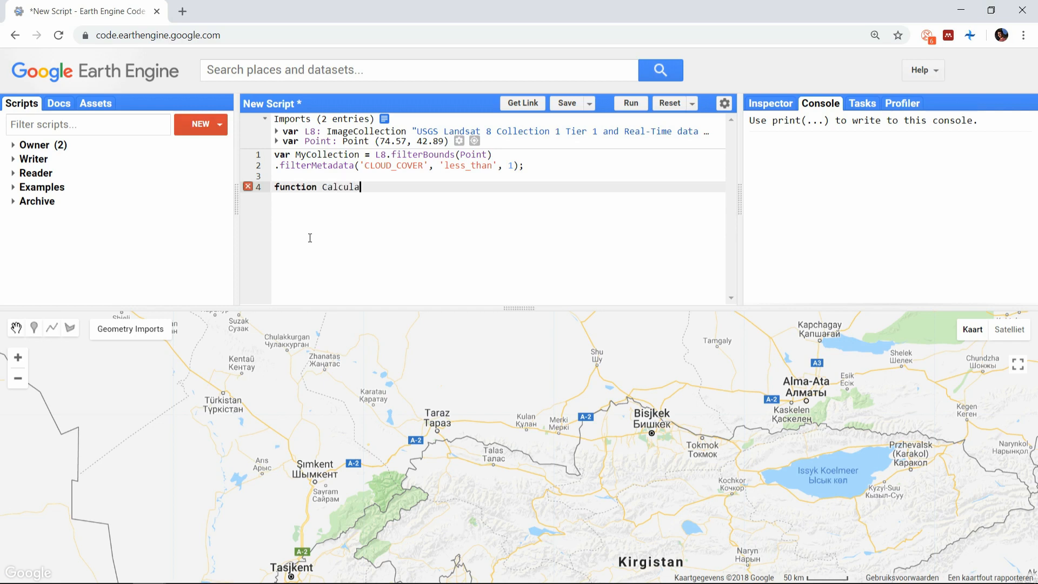
{"action": "type", "text": "teNDVI()"}
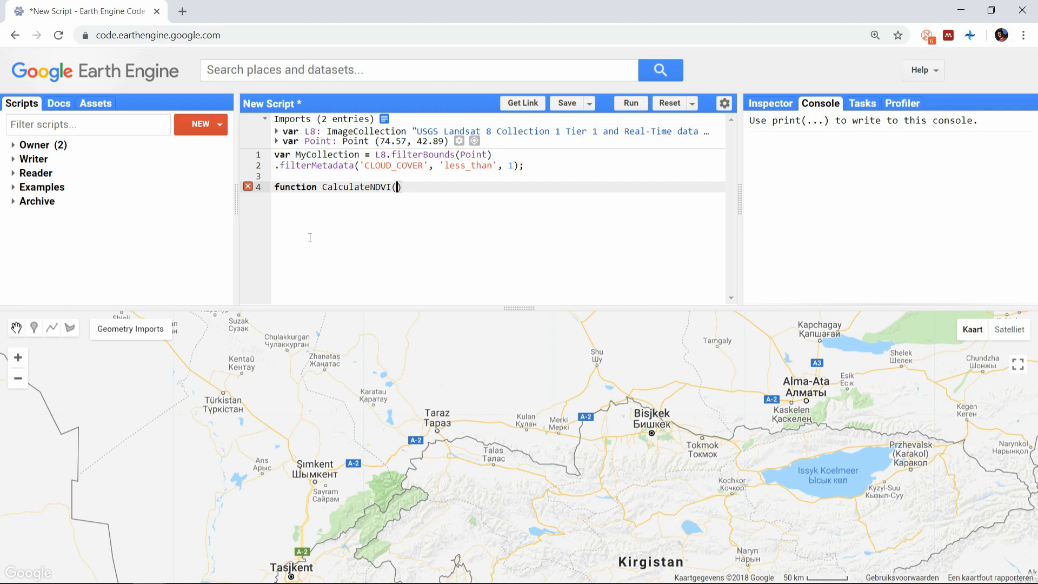
{"action": "type", "text": "img"}
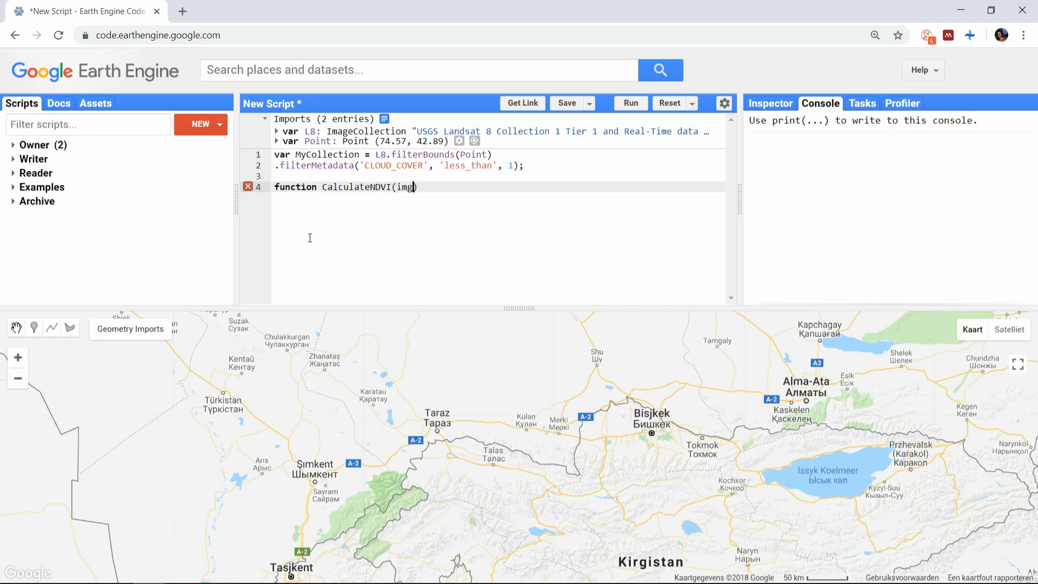
{"action": "type", "text": "age0"}
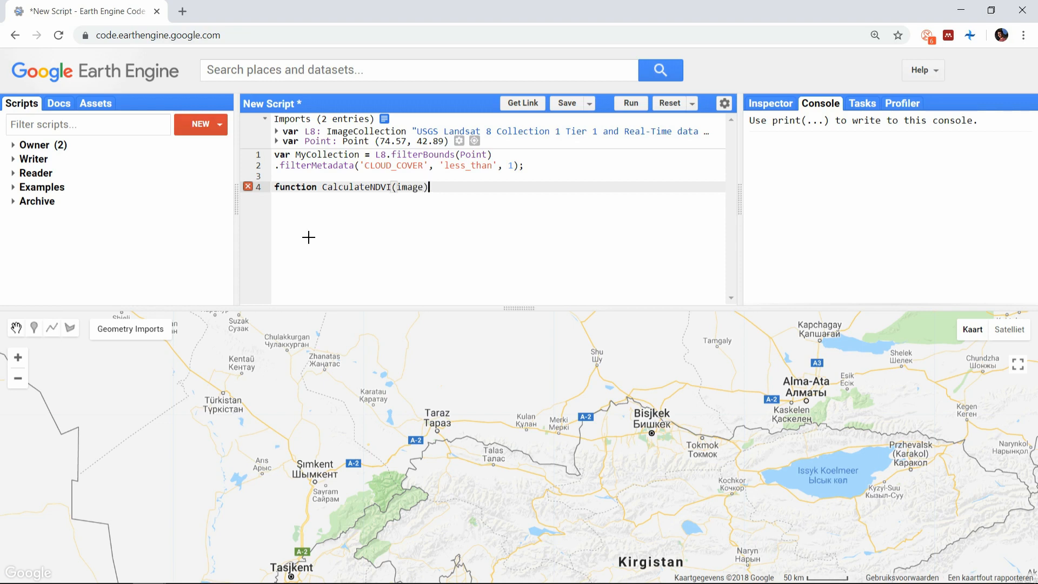
{"action": "type", "text": "{"}
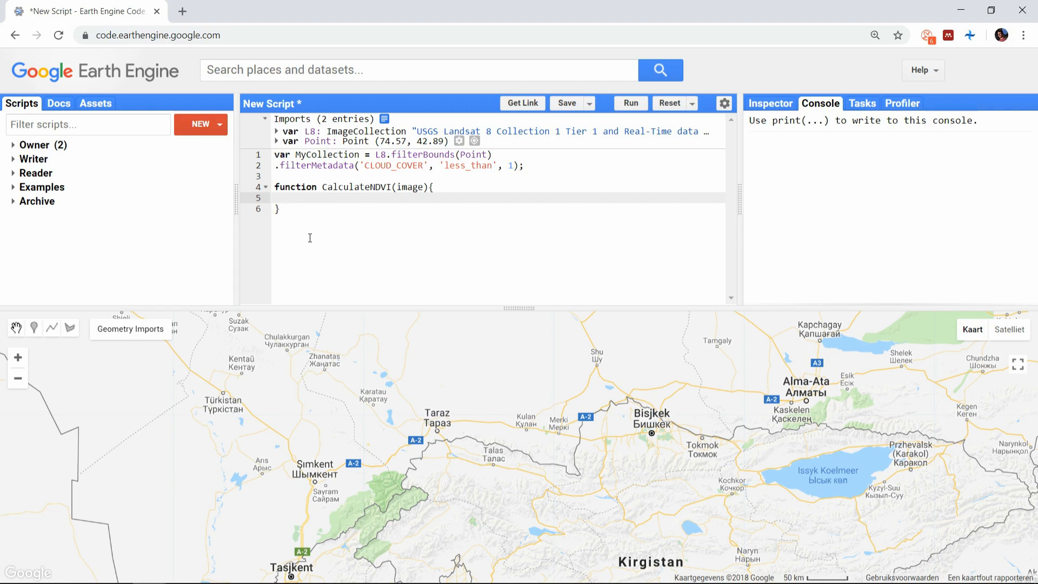
Add var selected = image.select('B4','B5'); inside the function
{"action": "type", "text": "var selected"}
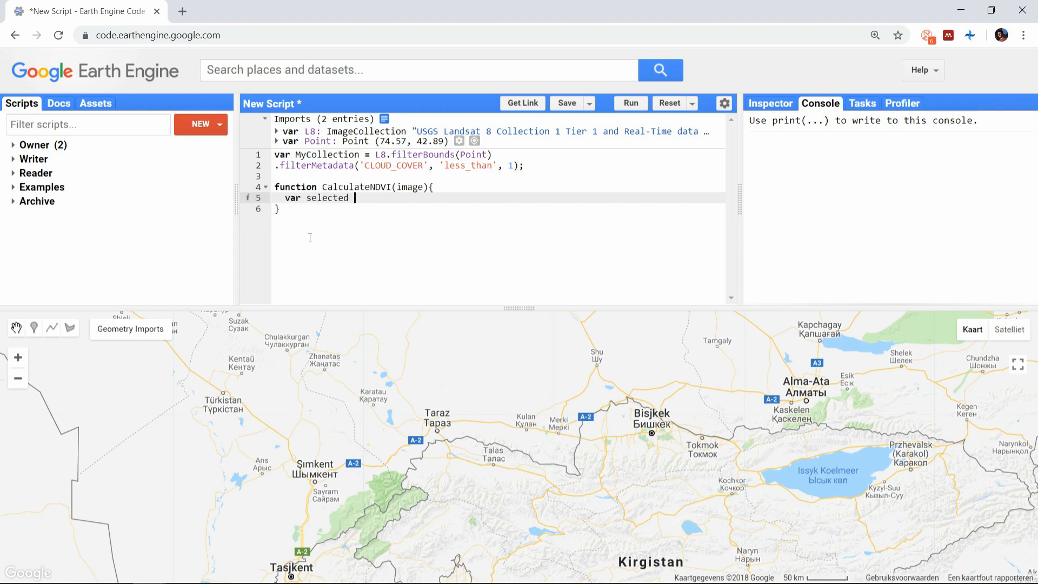
{"action": "type", "text": "= image.se"}
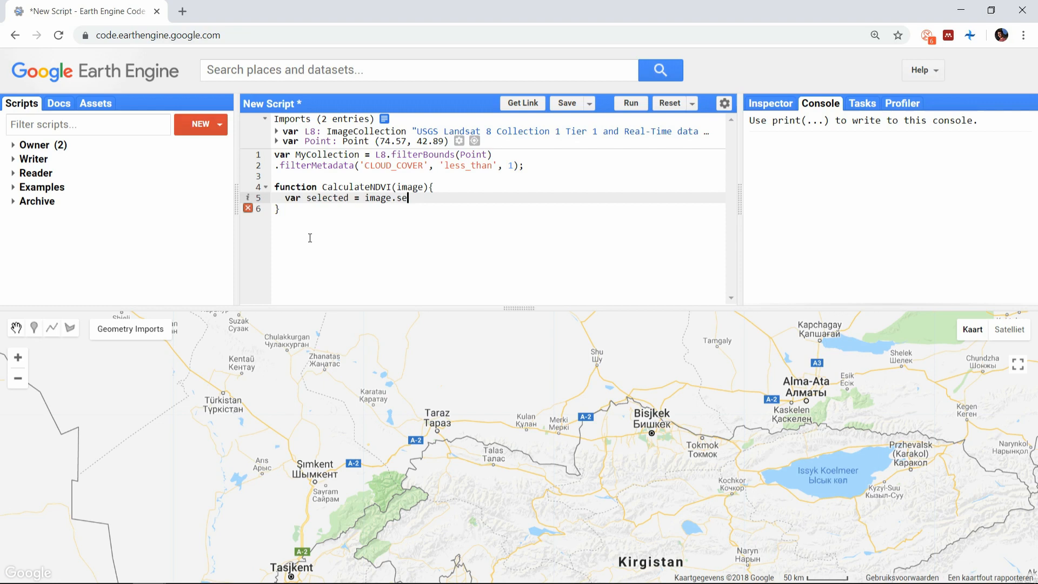
{"action": "type", "text": "lect('B40')"}
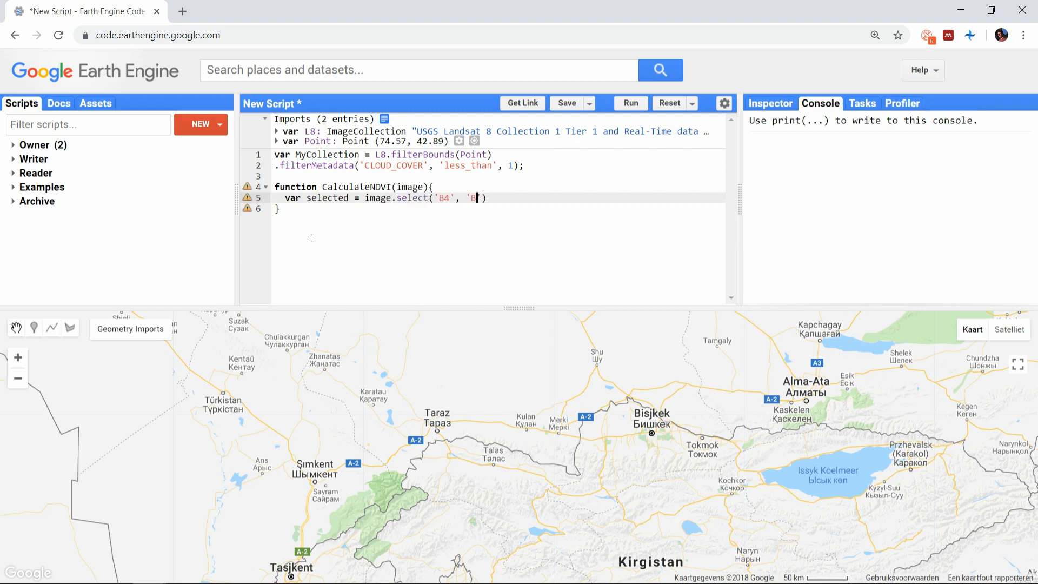
{"action": "type", "text": "5');"}
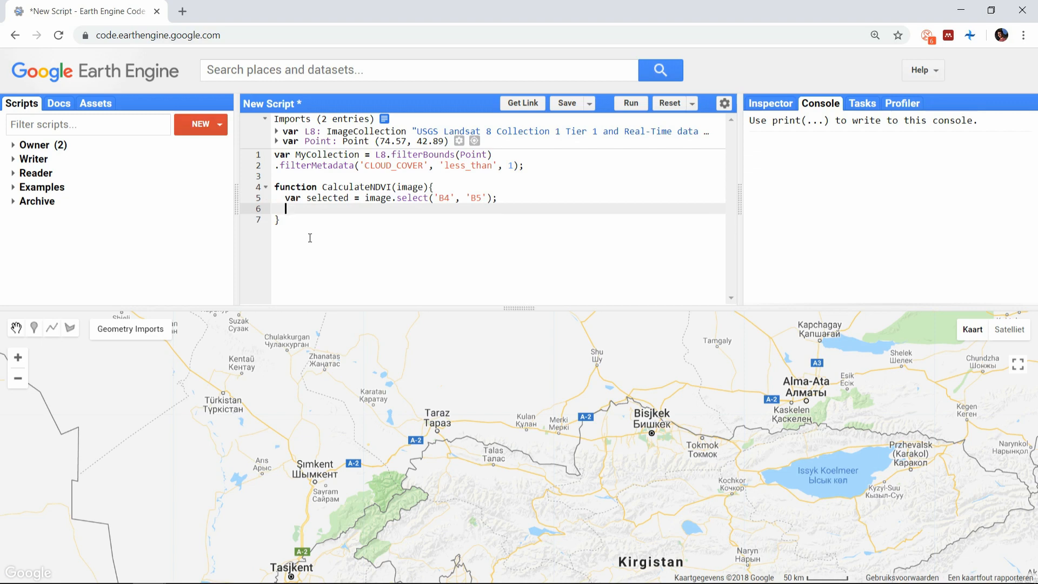
Add var NDVI = selected.expression('(b(1)-b(0))/(b(0)+b(1))')
{"action": "type", "text": "var NDVI = se"}
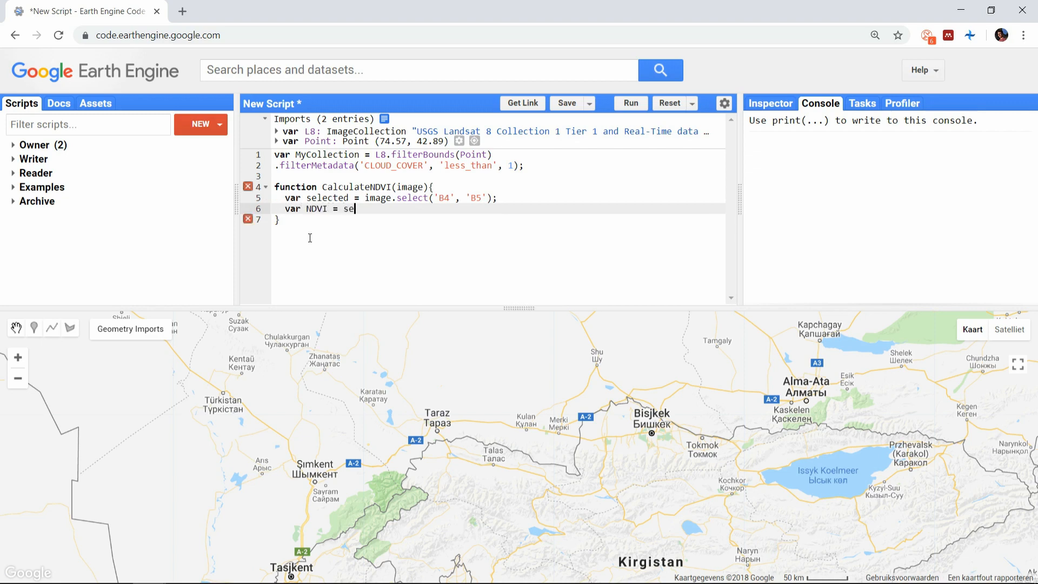
{"action": "type", "text": "lected.expression()"}
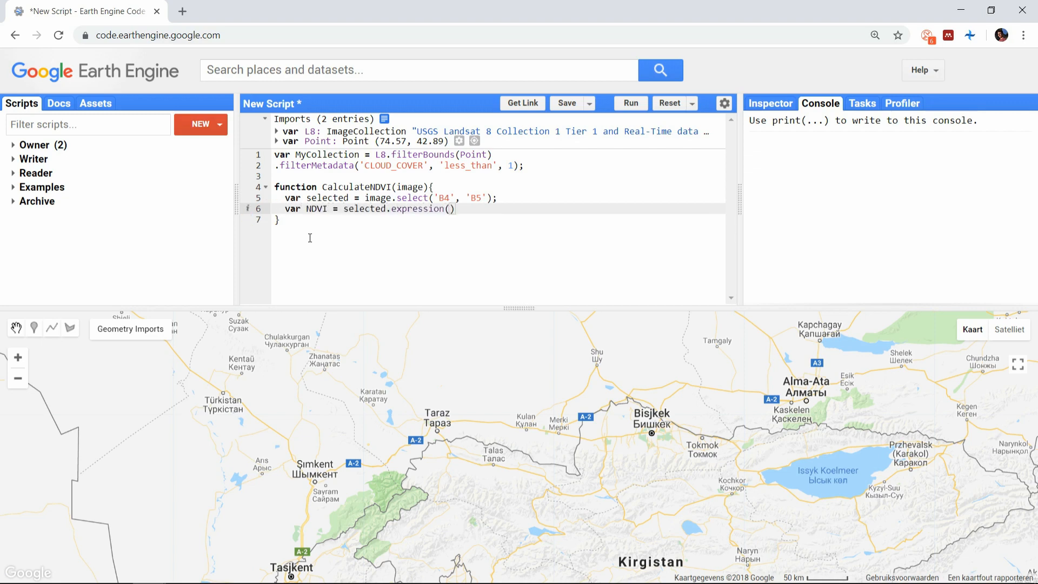
{"action": "type", "text": "'(b('"}
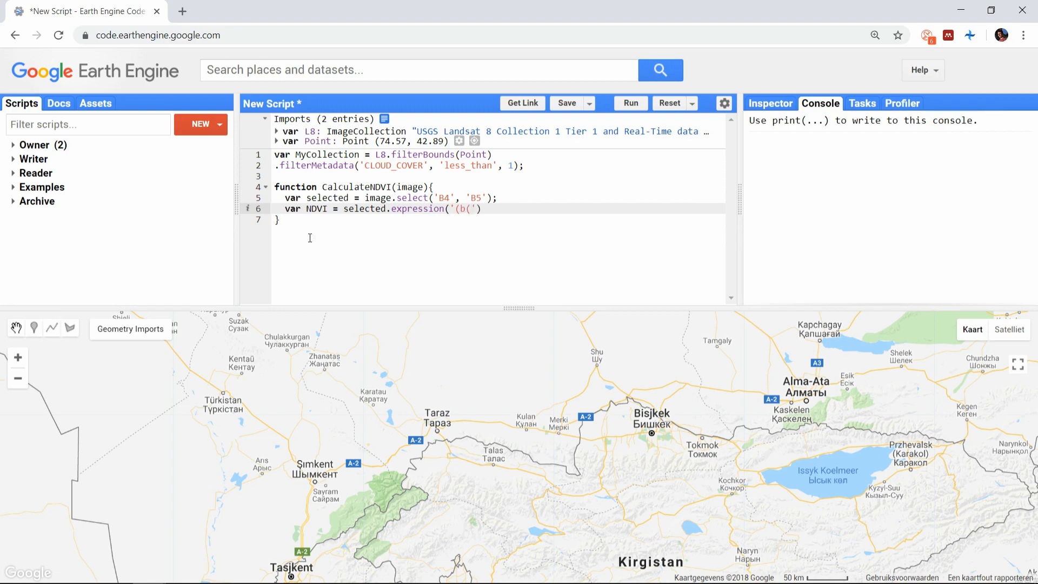
{"action": "type", "text": "1)-b(4))'"}
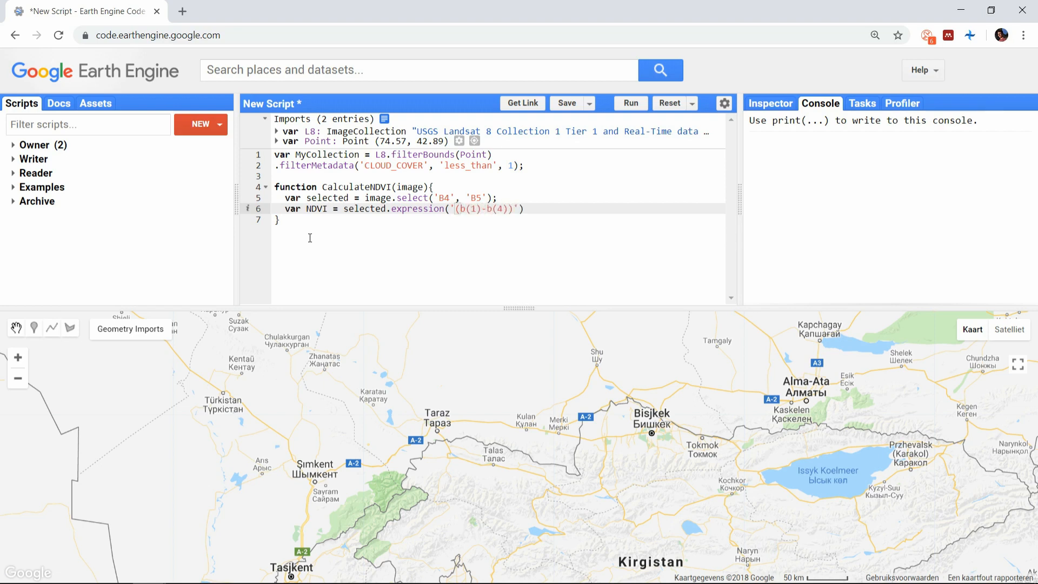
{"action": "type", "text": ")/(b(0)+"}
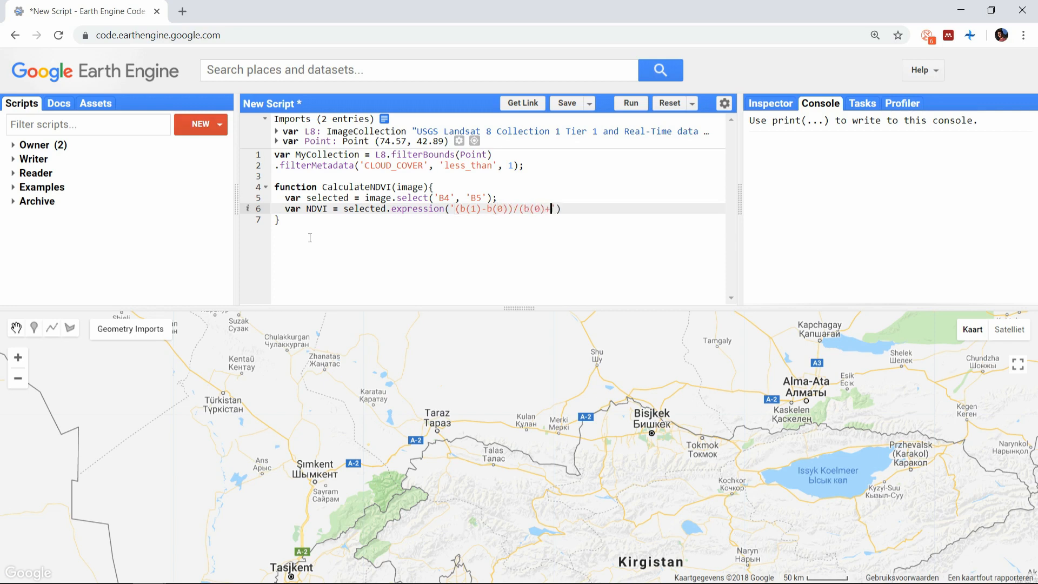
{"action": "type", "text": "b(1))"}
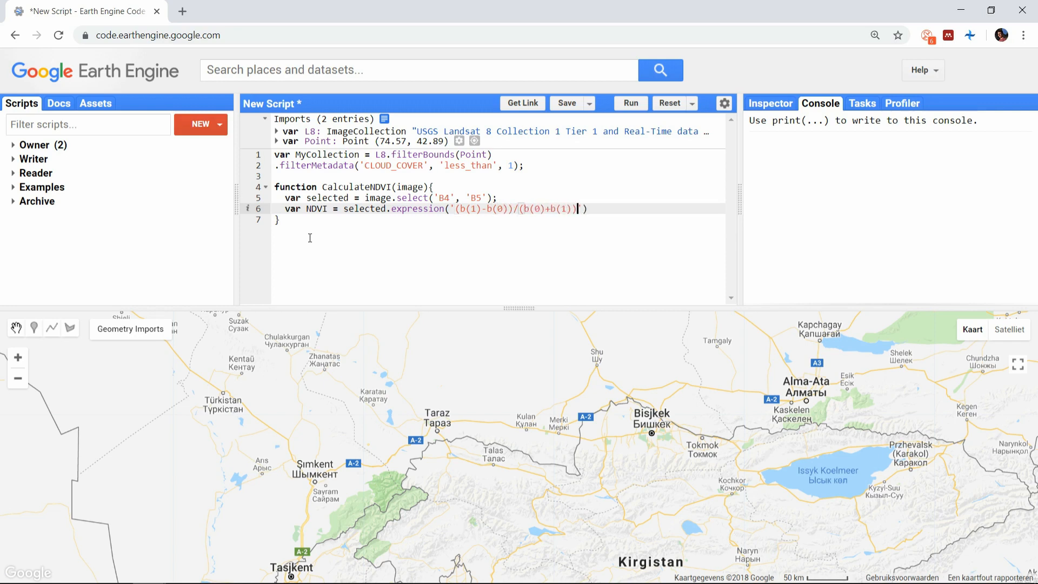
{"action": "type", "text": ")"}
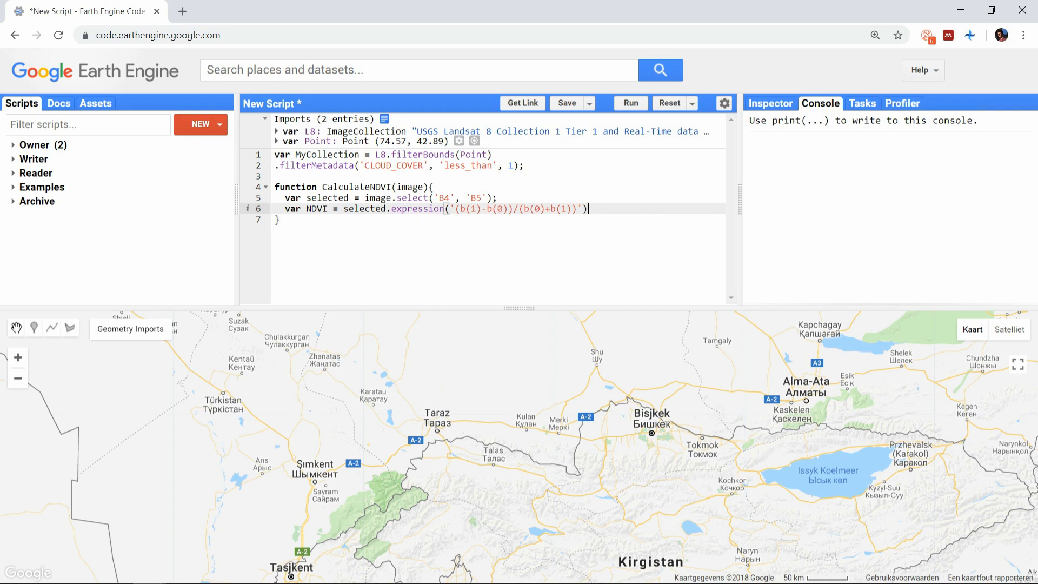
Rename the band with .select(['B5'],['NDVI']) and add return NDVI; to the function
{"action": "type", "text": ".select([])"}
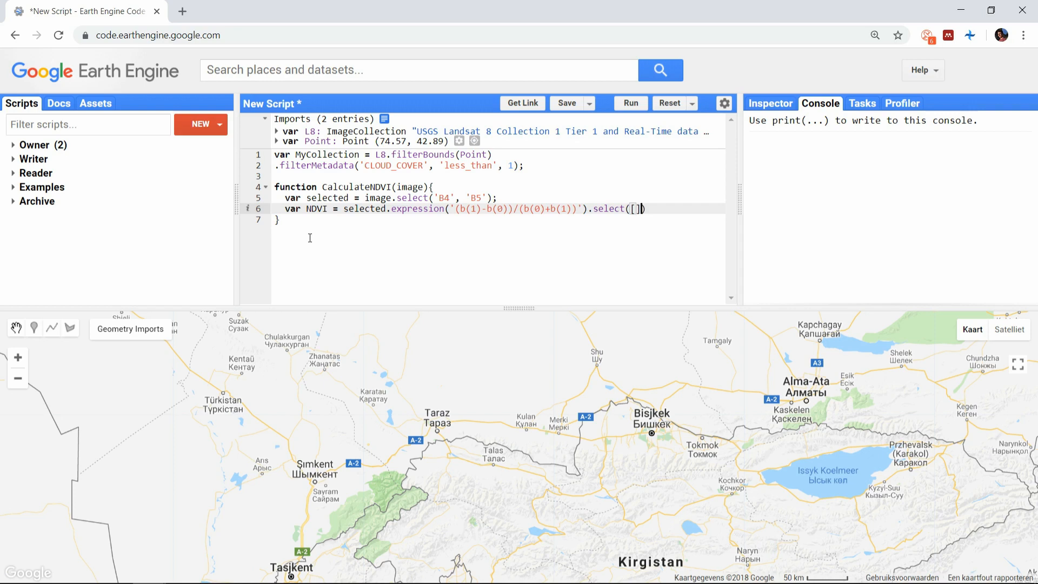
{"action": "type", "text": ","}
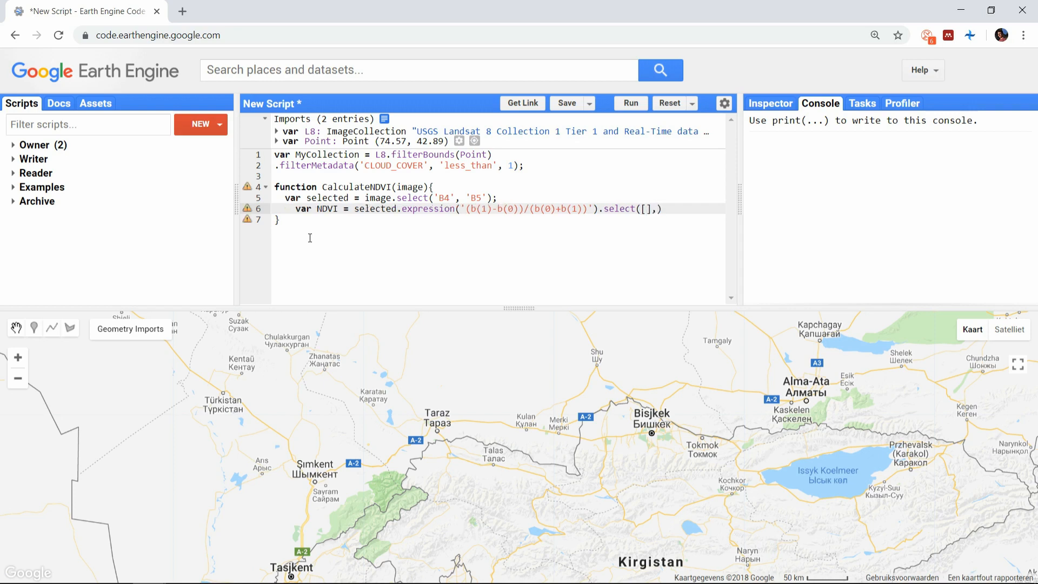
{"action": "type", "text": "[]"}
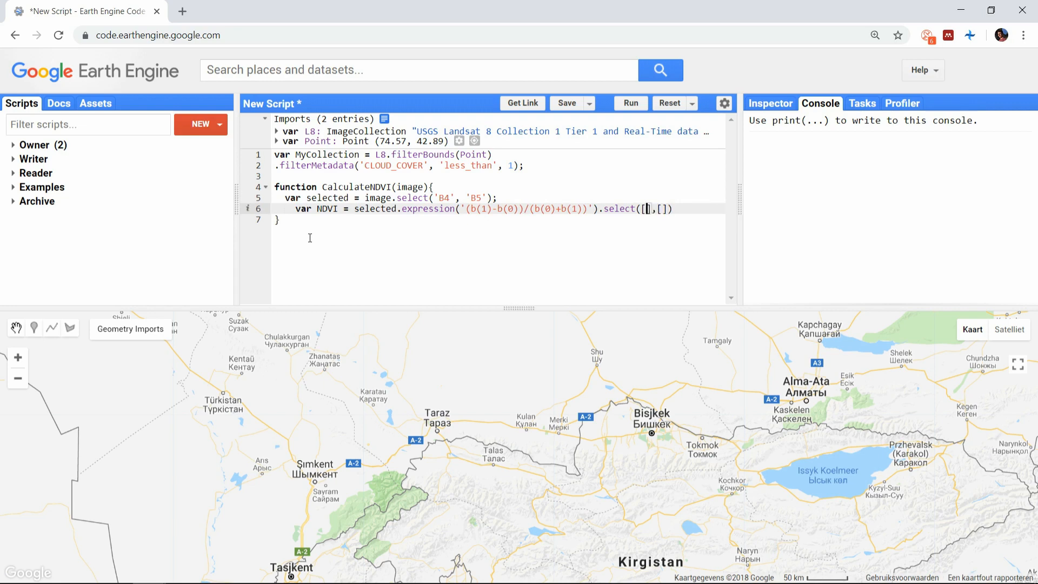
{"action": "type", "text": "'B5'"}
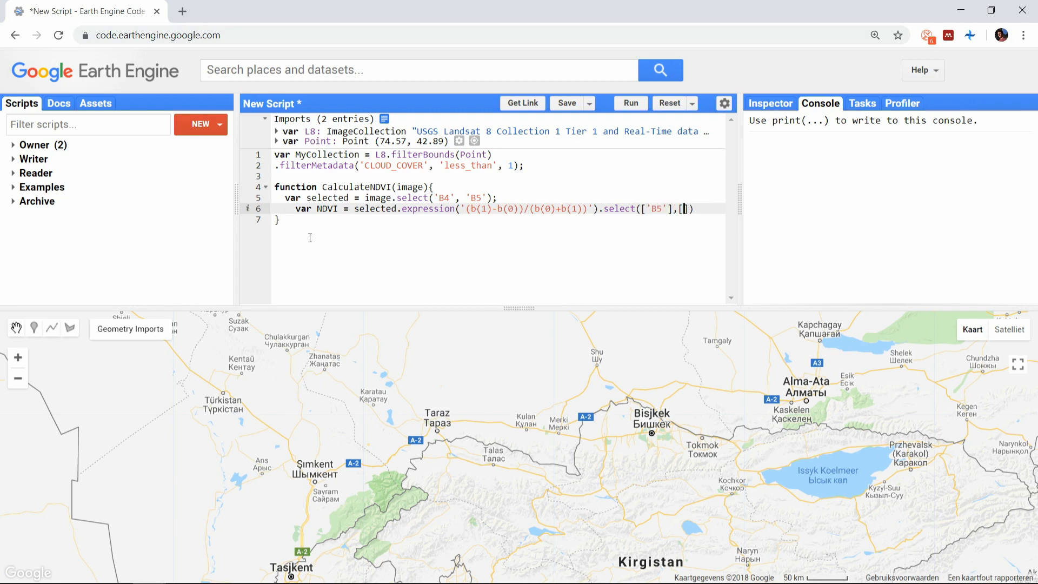
{"action": "type", "text": "("}
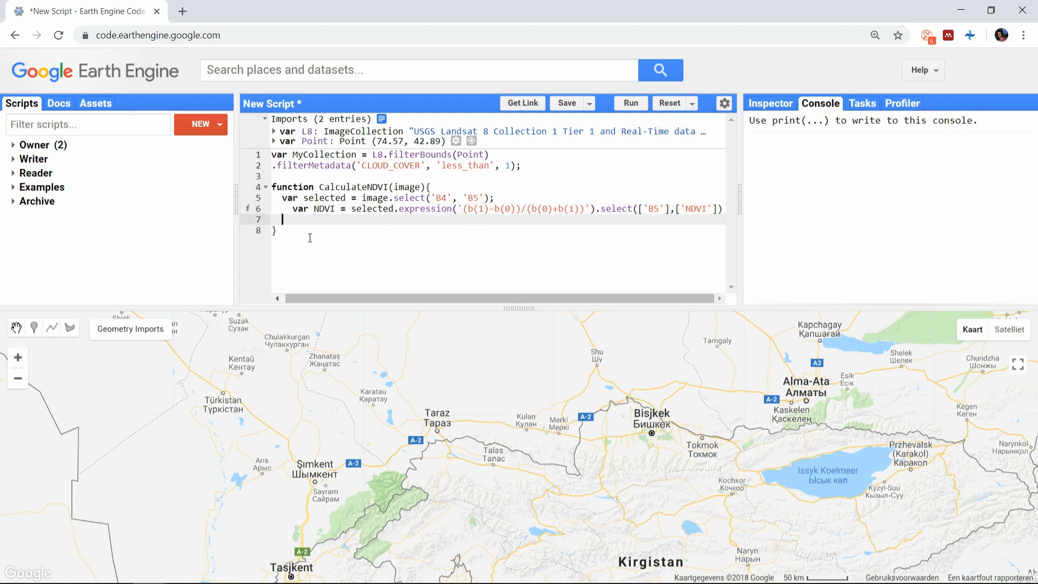
{"action": "type", "text": "return NDVI"}
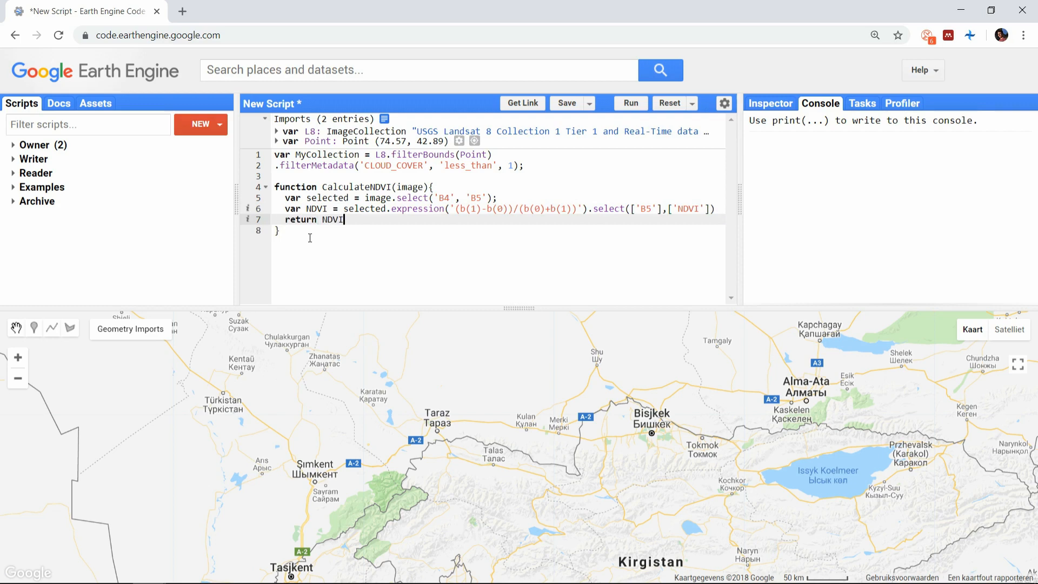
{"action": "type", "text": ";"}
{"action": "type", "text": "print(M"}
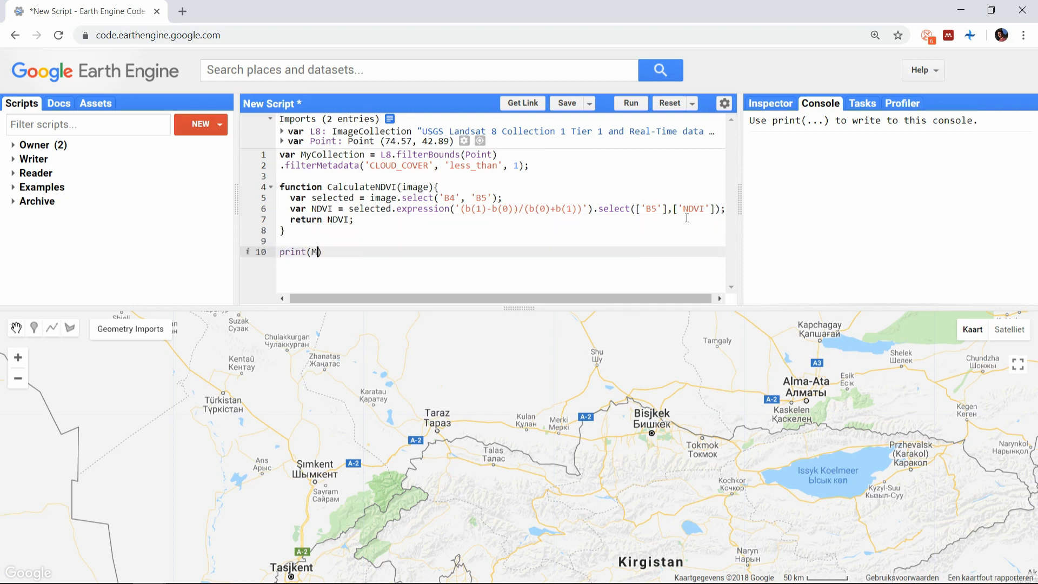
Print MyCollection, run the script, and collapse the 7-image features list in the console
{"action": "type", "text": "yCollection);"}
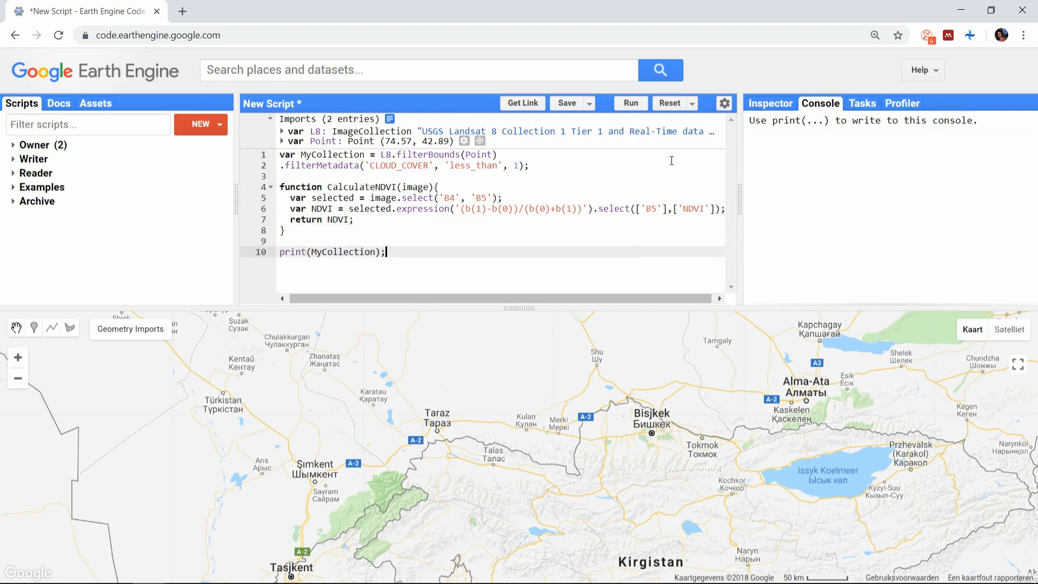
{"action": "left_click", "coordinate": [629, 102]}
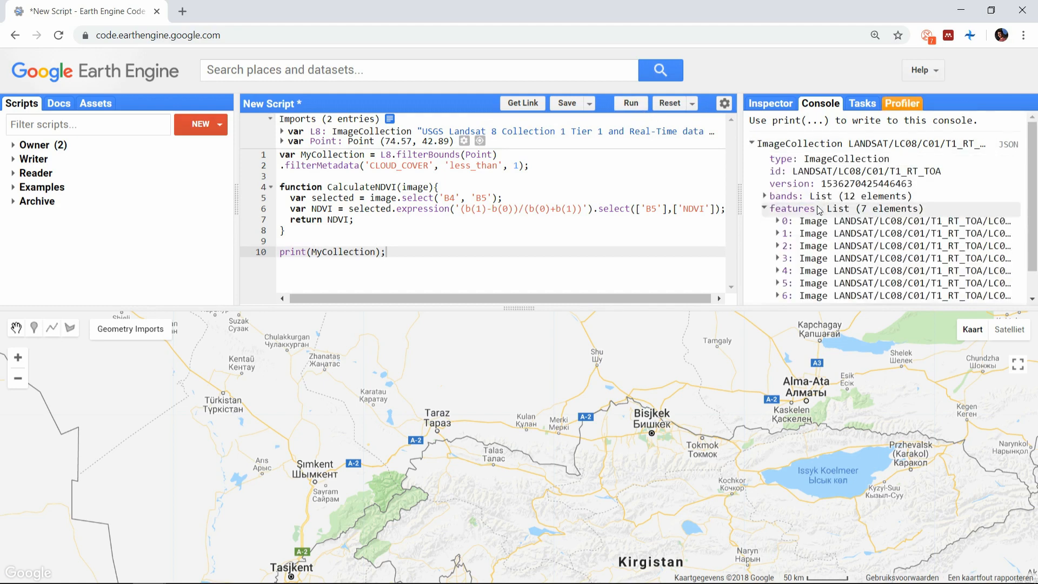
{"action": "left_click", "coordinate": [765, 208]}
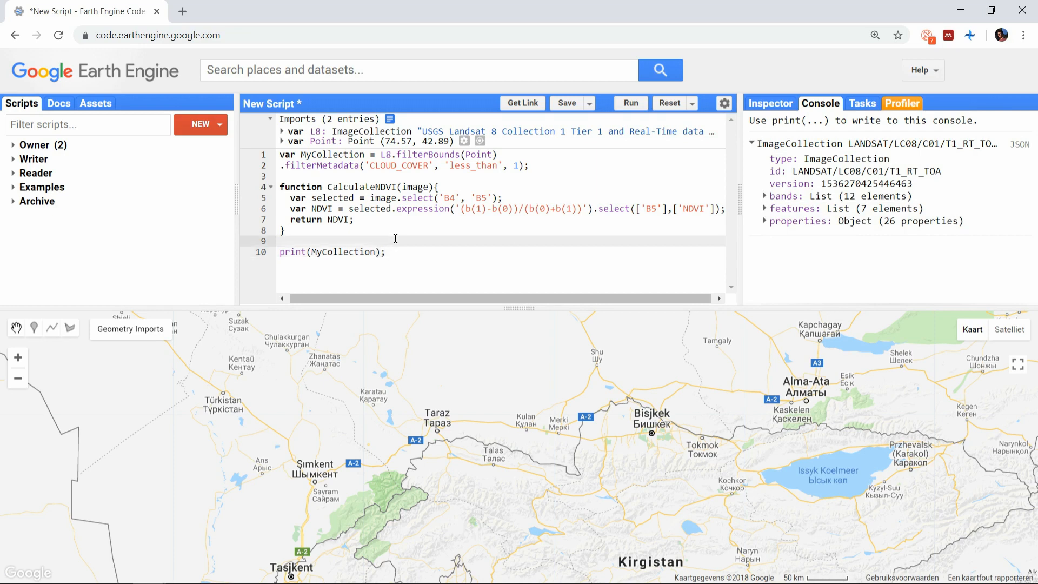
Add var NDVIcollection = MyCollection.map(CalculateNDVI), print it, and run the script
{"action": "type", "text": "var N"}
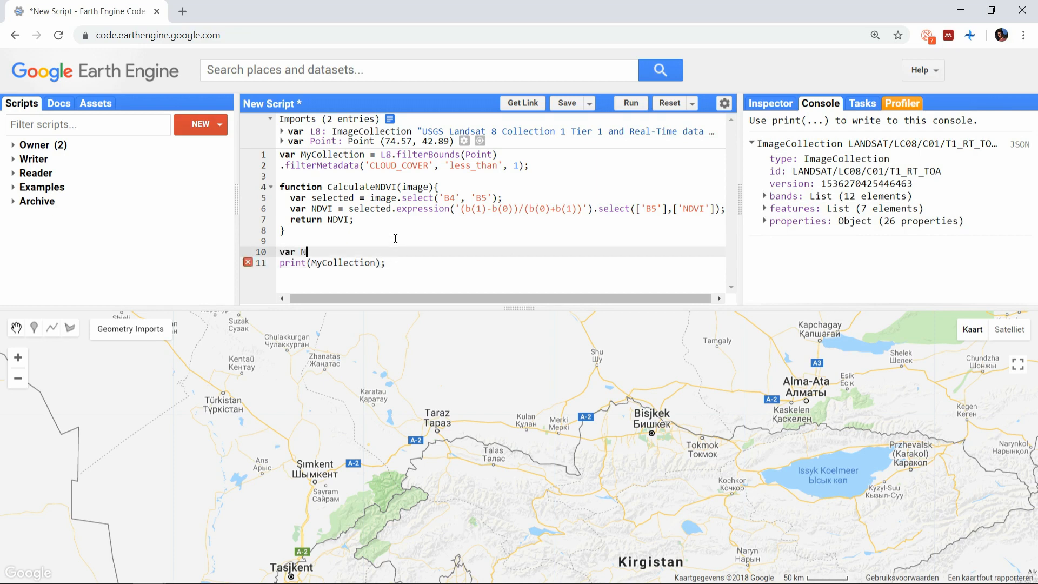
{"action": "type", "text": "DVIcollection"}
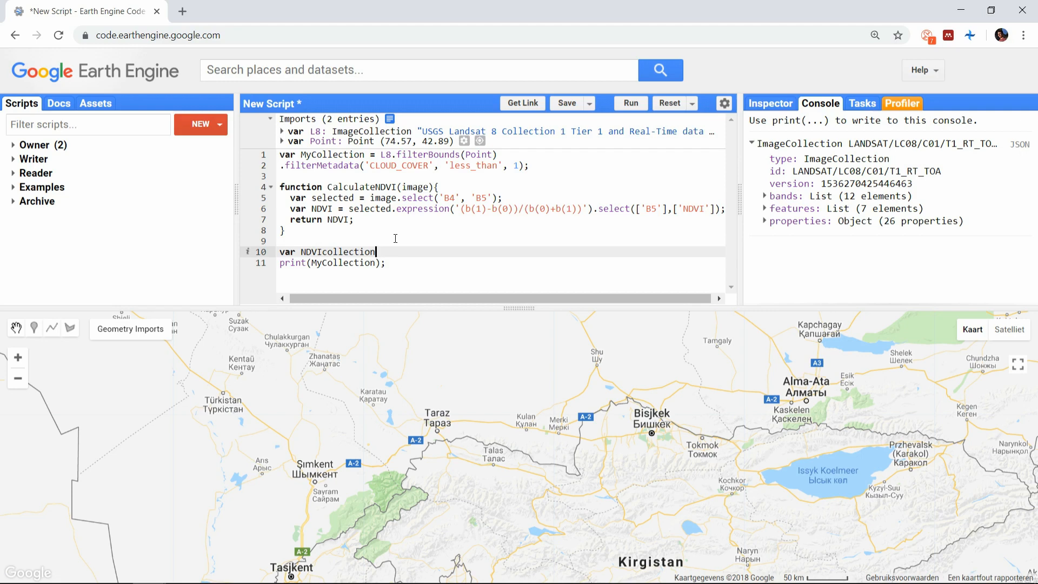
{"action": "type", "text": "= MyCollection.map("}
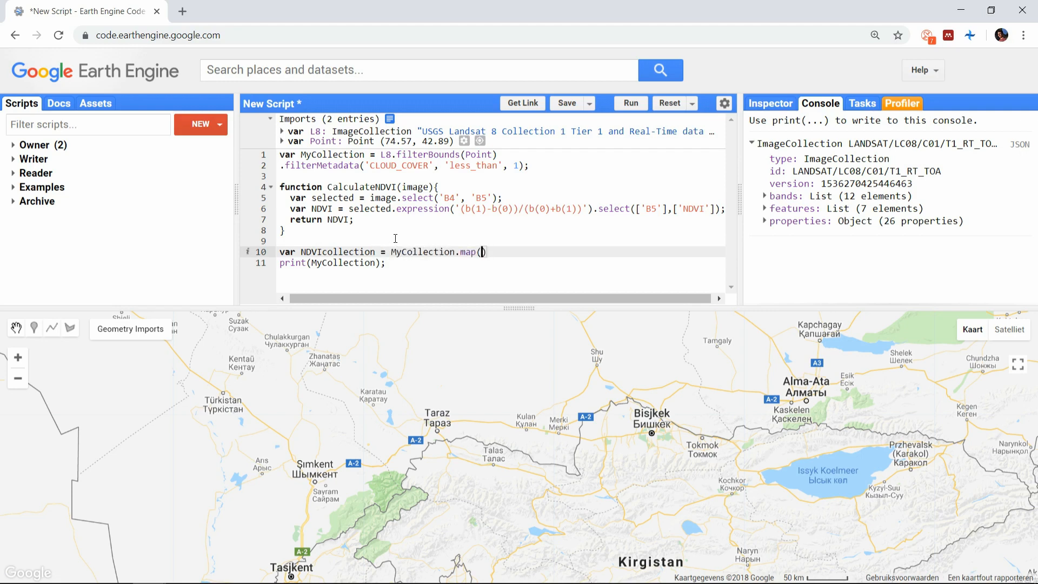
{"action": "type", "text": "CalculateNDVI("}
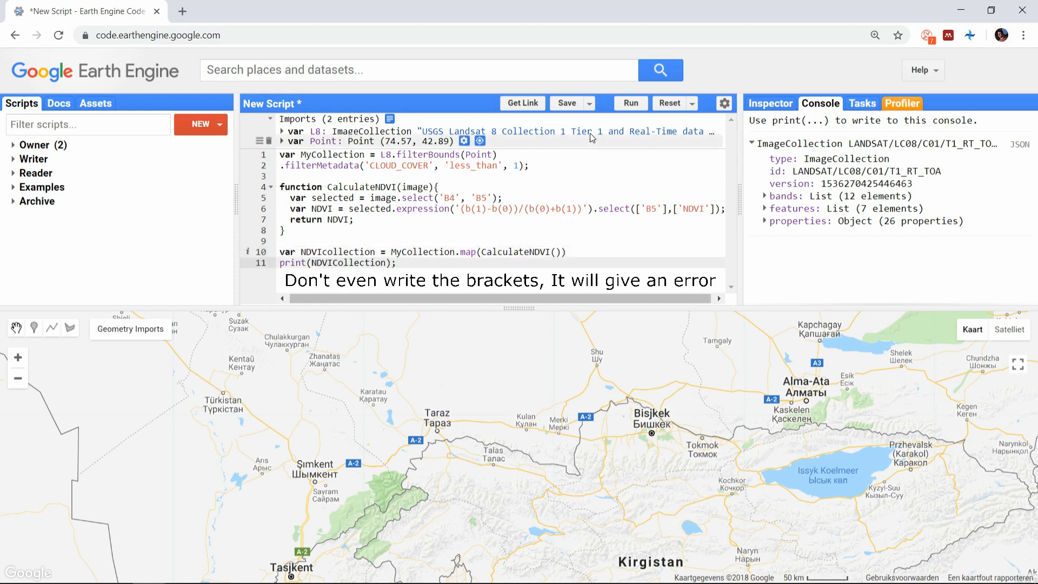
{"action": "left_click", "coordinate": [628, 102]}
{"action": "type", "text": ";"}
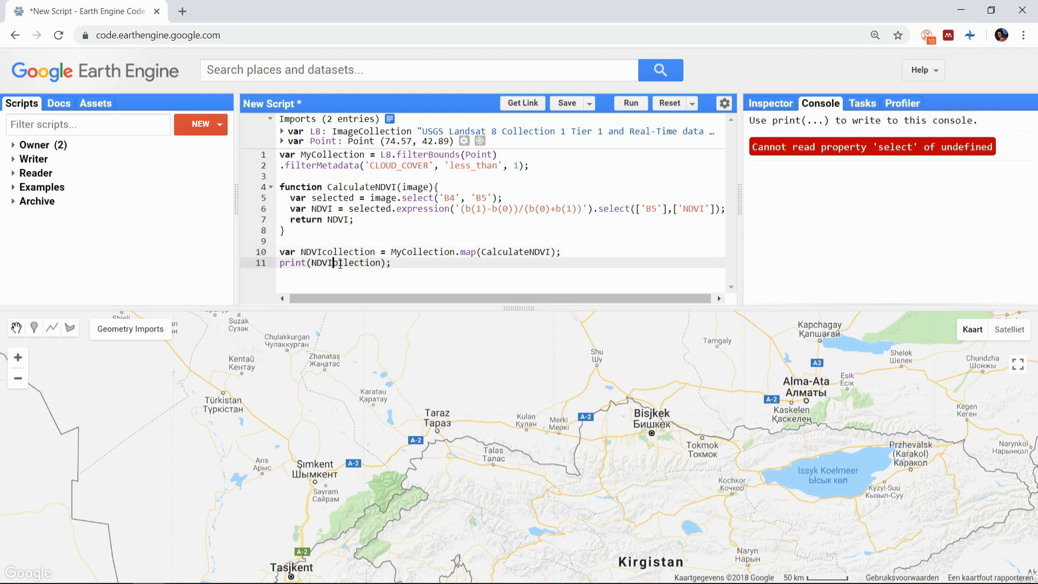
Rerun and expand the printed NDVIcollection to check its 7 images each have one NDVI band
{"action": "left_click", "coordinate": [628, 103]}
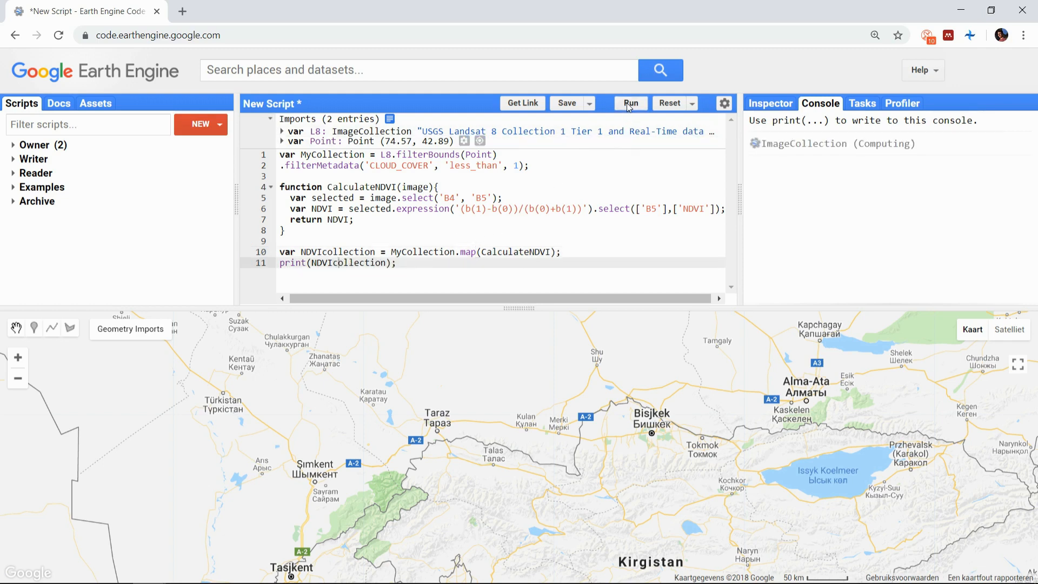
{"action": "left_click", "coordinate": [629, 103]}
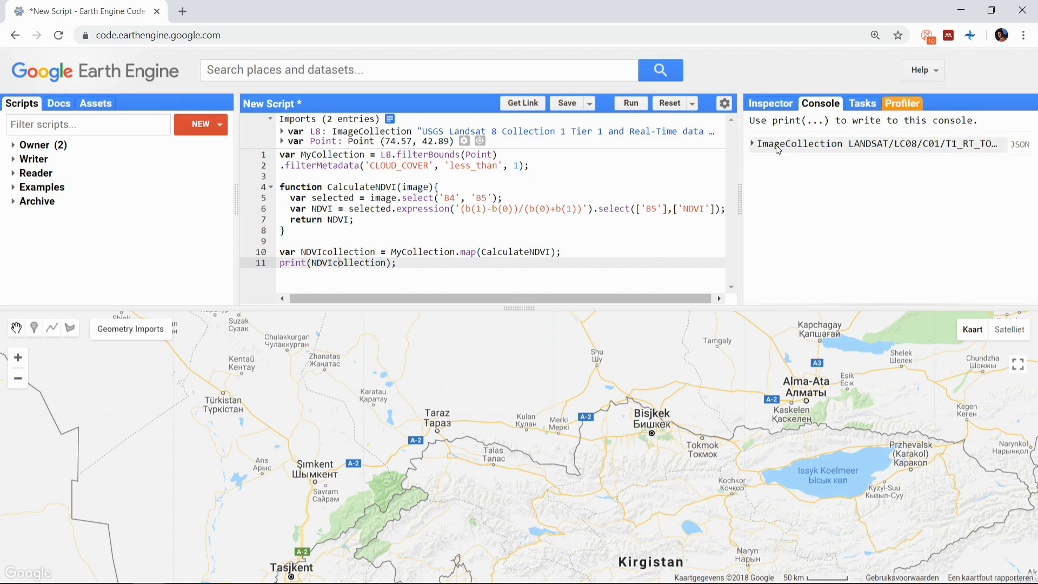
{"action": "left_click", "coordinate": [752, 143]}
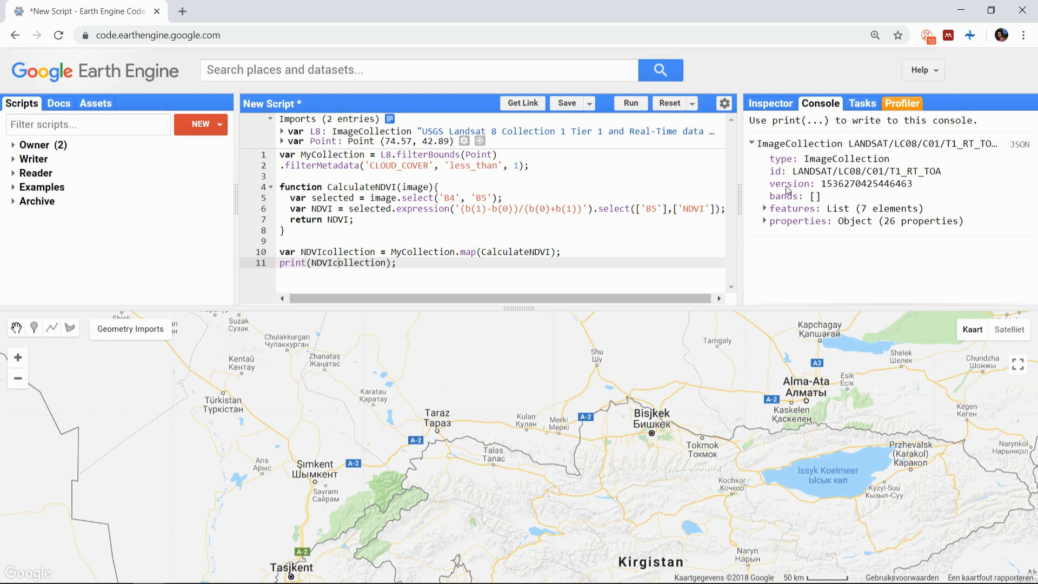
{"action": "left_click", "coordinate": [766, 209]}
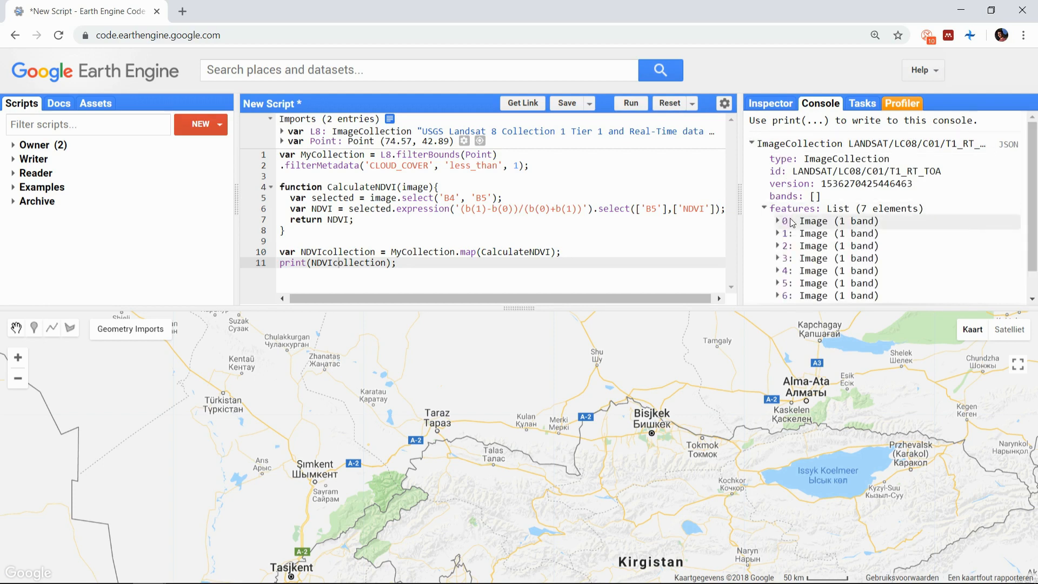
{"action": "left_click", "coordinate": [779, 220]}
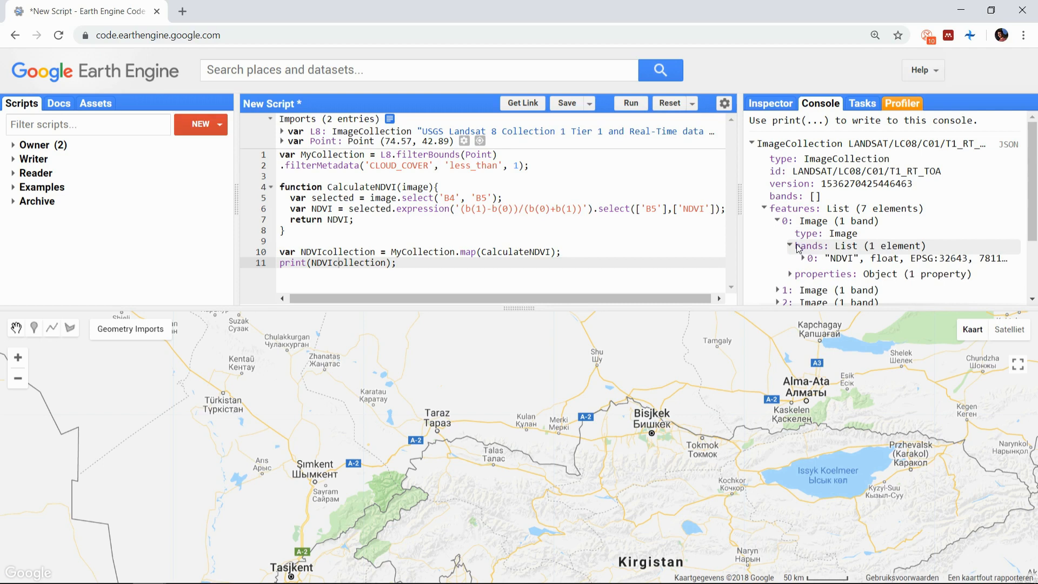
{"action": "left_click", "coordinate": [779, 248]}
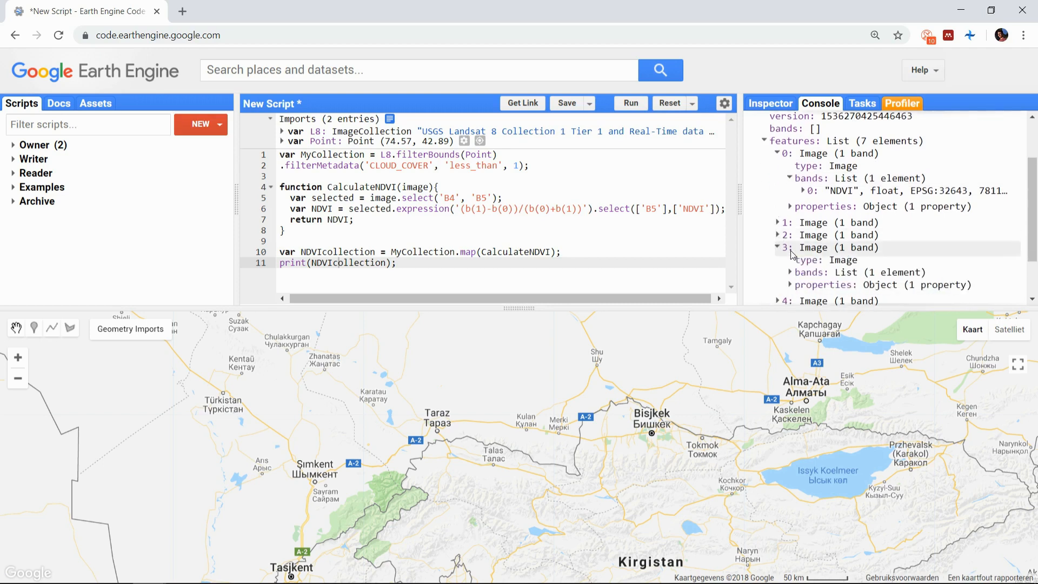